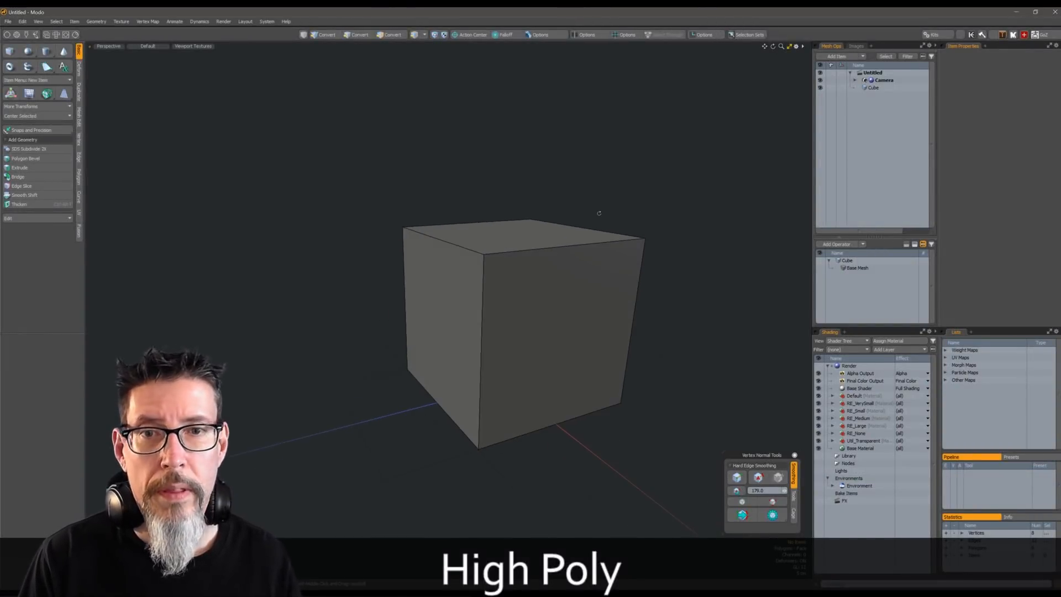
# - Rename the Cube item to HP and assign it the RE_Large material
pyautogui.click(873, 87)
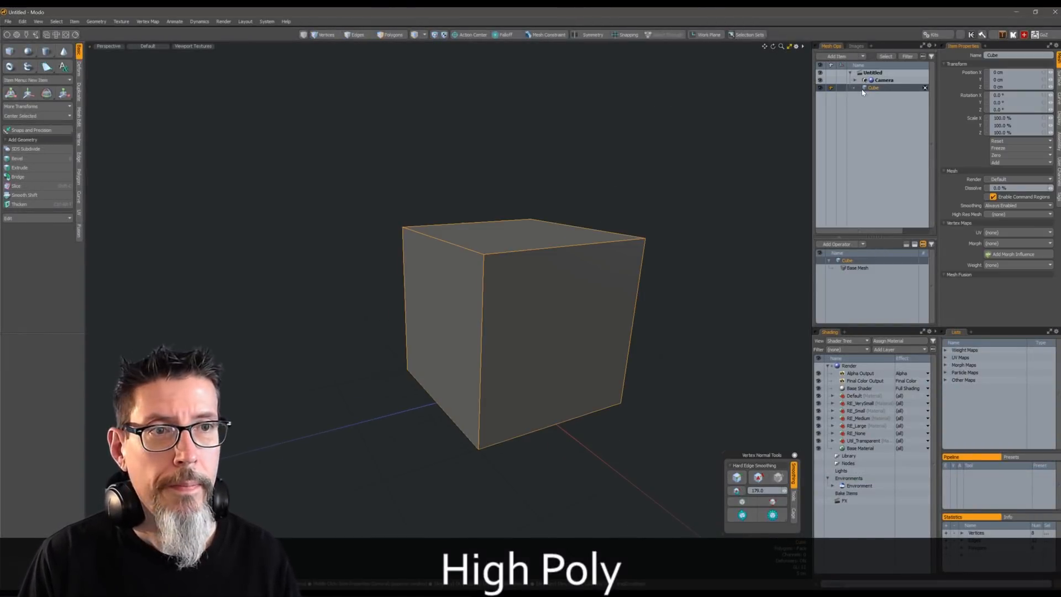
pyautogui.doubleClick(873, 87)
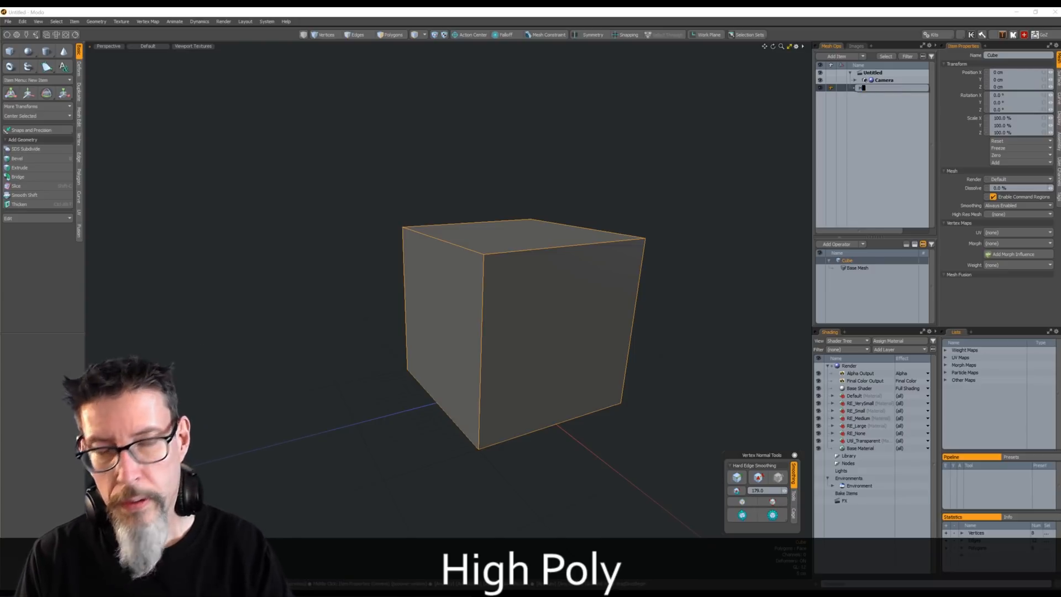
pyautogui.write('HP')
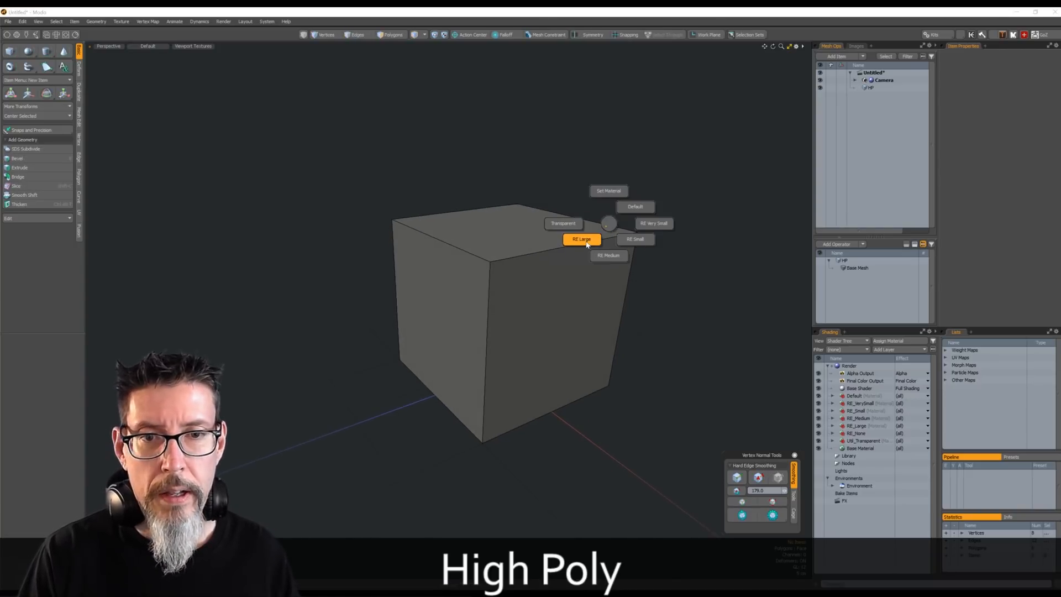
pyautogui.click(582, 239)
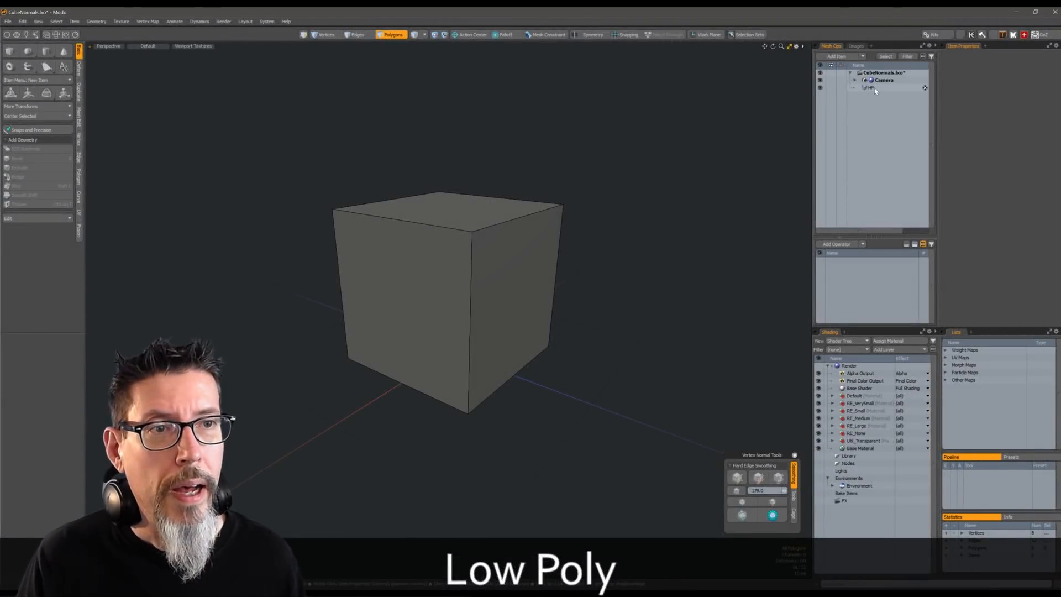
# - Duplicate the HP cube as LP and unwrap it with an Atlas UV projection
pyautogui.rightClick(873, 88)
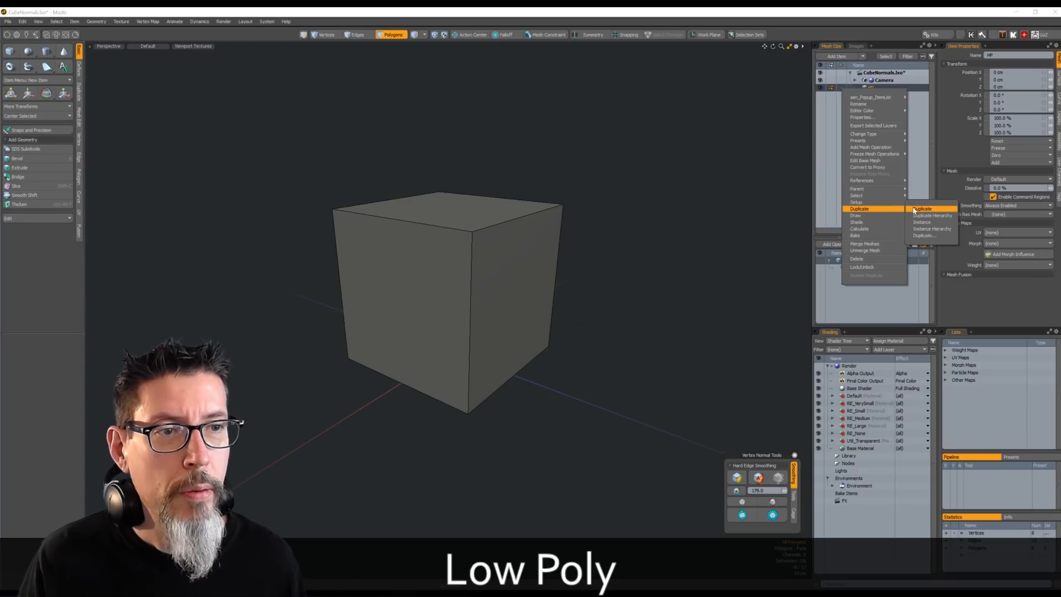
pyautogui.click(922, 208)
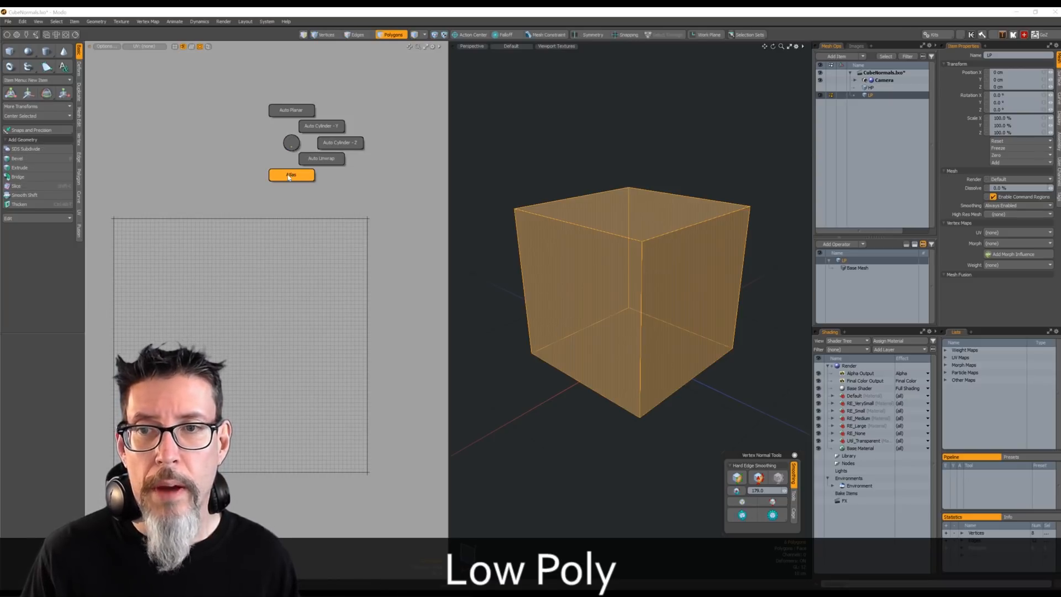
pyautogui.click(291, 174)
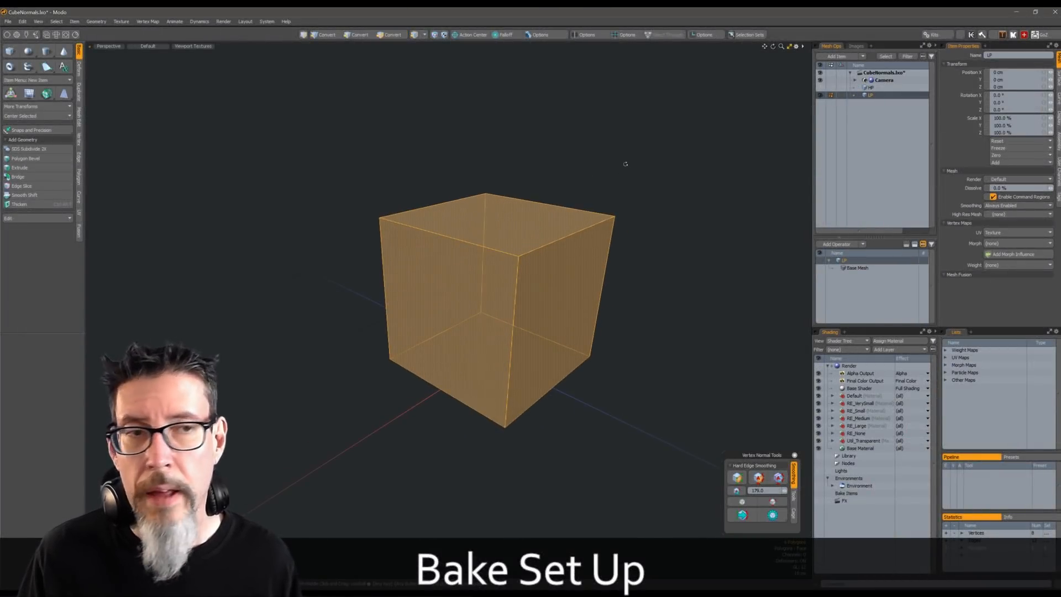
# - In Polygons mode, create a light green material named LP on the cube
pyautogui.click(392, 34)
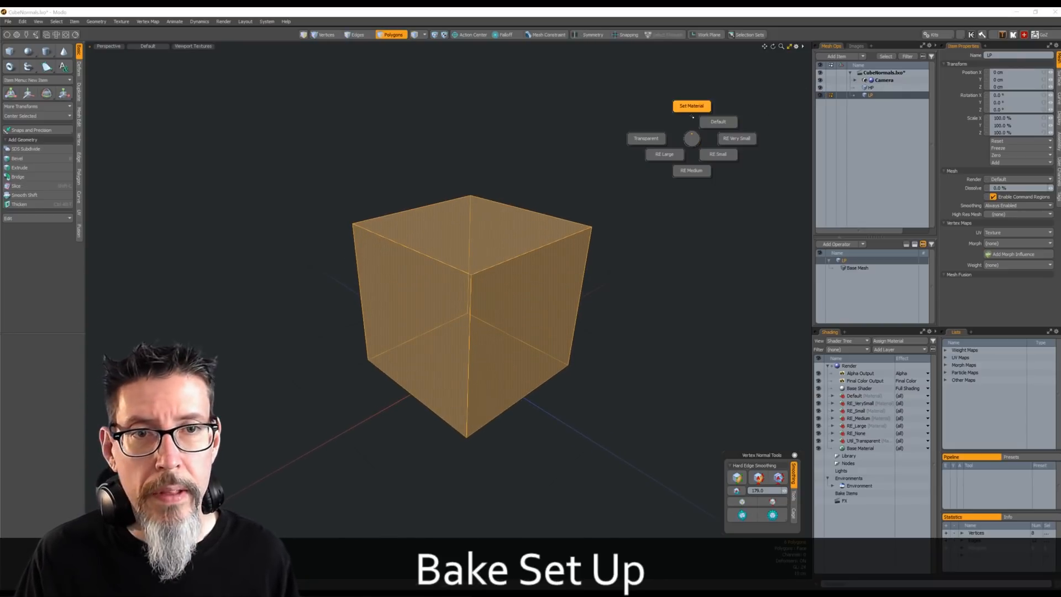
pyautogui.click(691, 106)
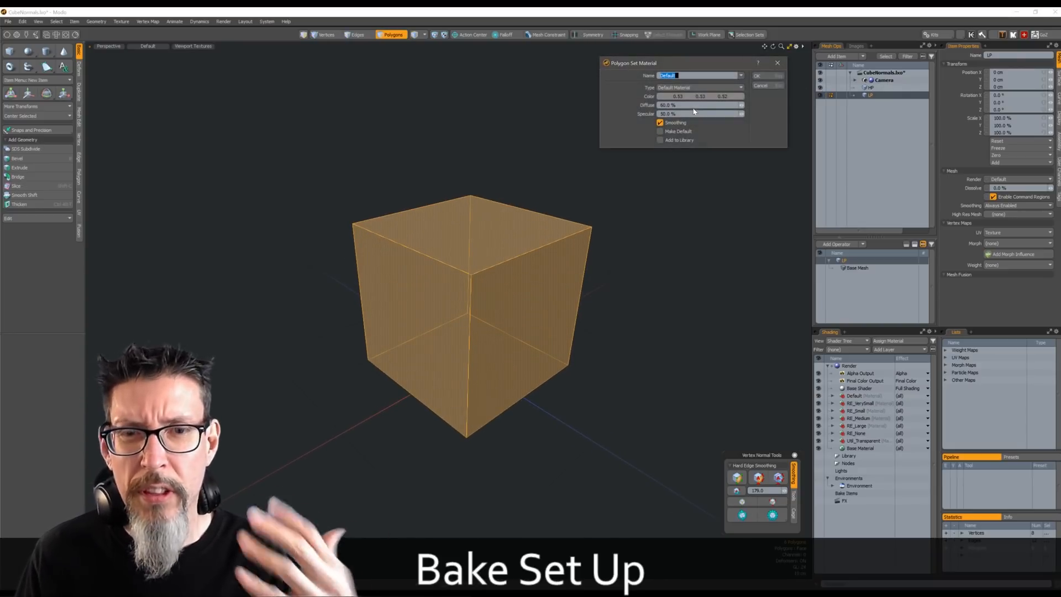
pyautogui.write('LP')
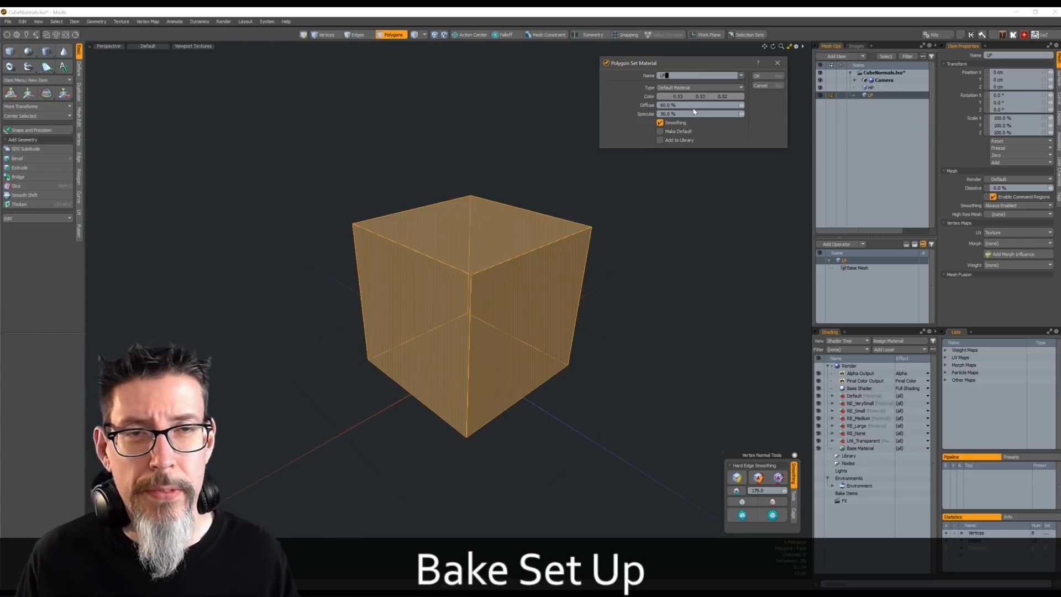
pyautogui.click(700, 96)
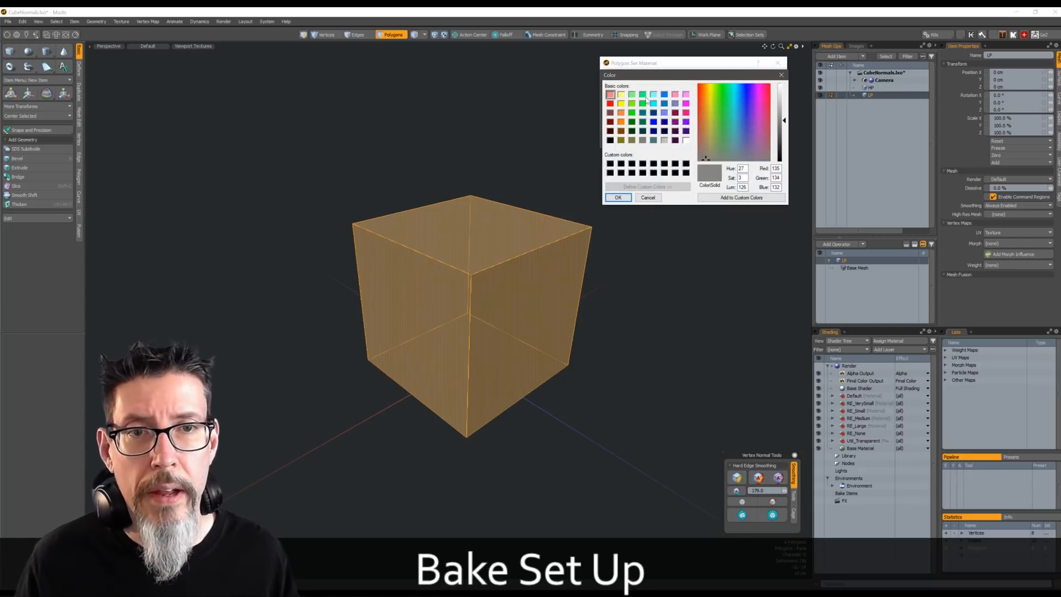
pyautogui.click(633, 94)
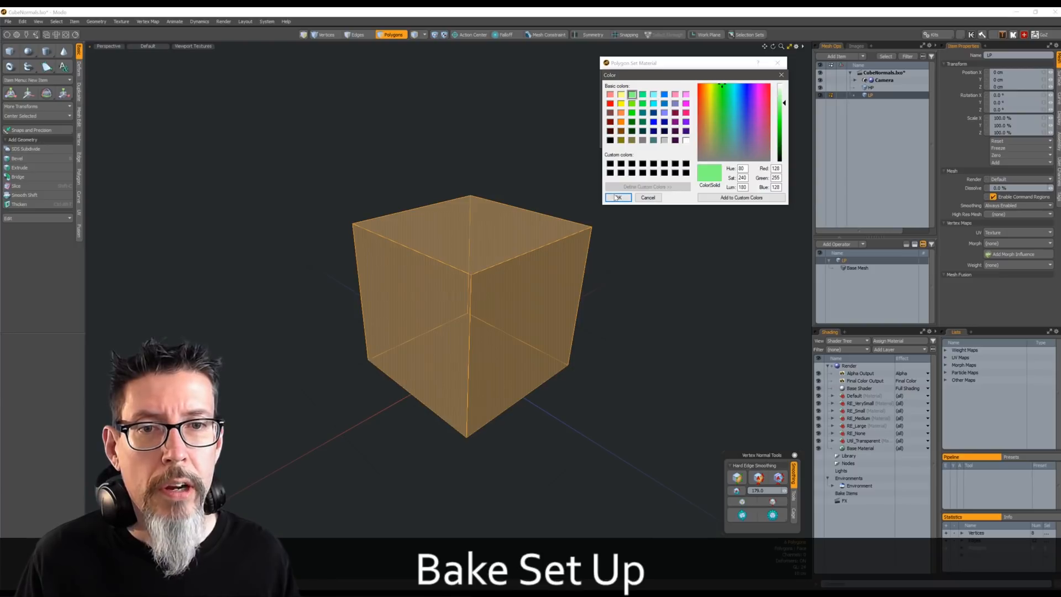
pyautogui.click(617, 197)
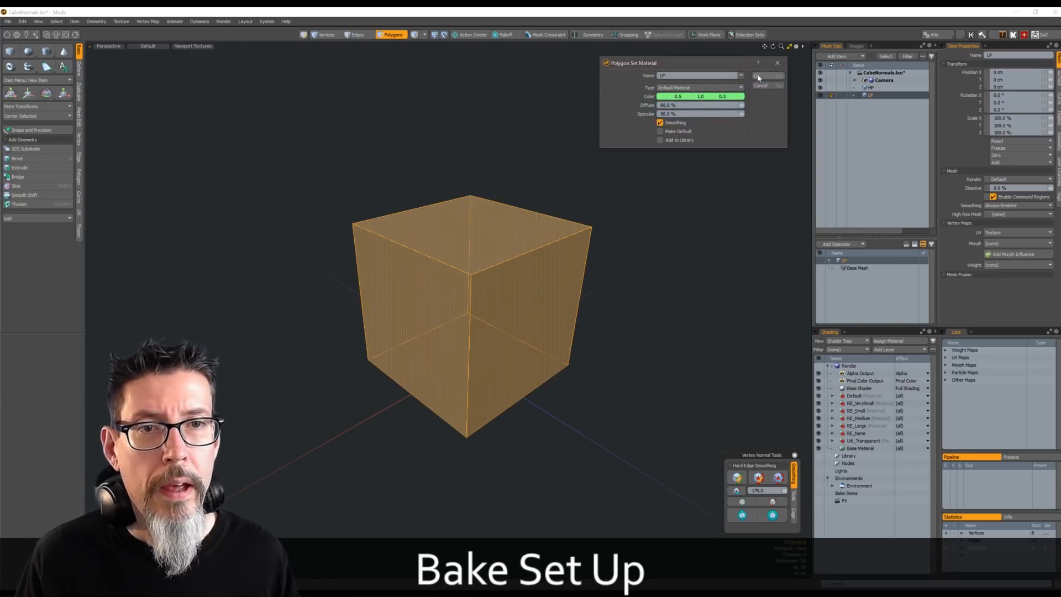
pyautogui.click(766, 75)
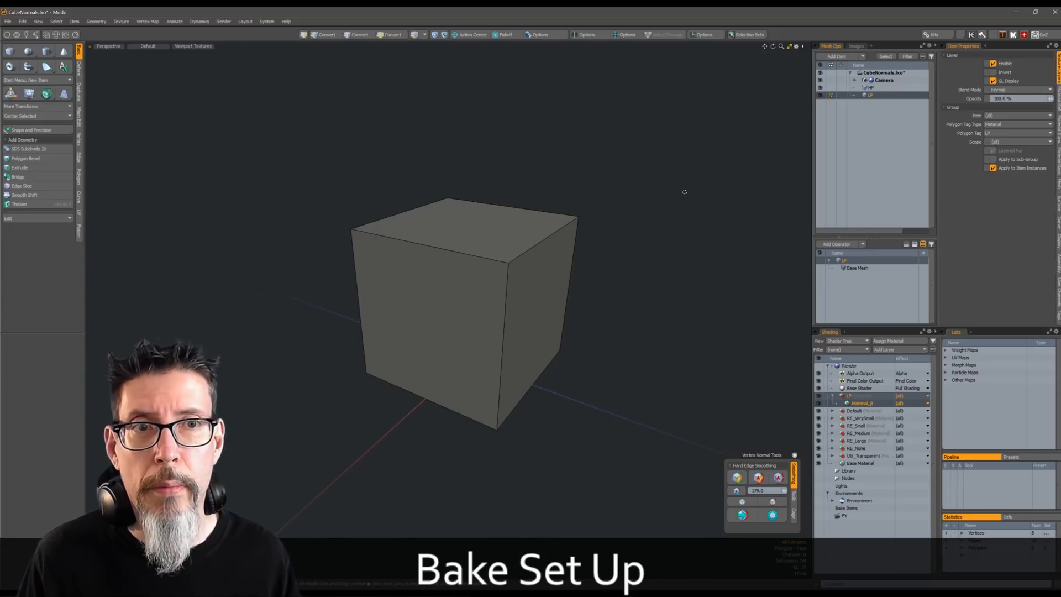
# - Add a cage morph map pushing the LP surfaces outward by 2.75 cm
pyautogui.click(392, 34)
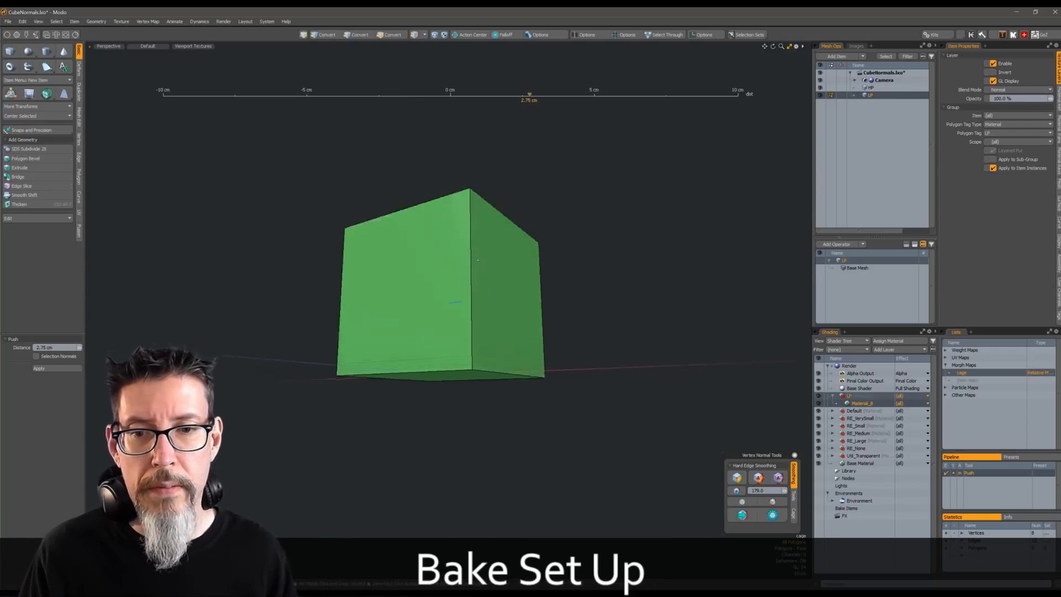
pyautogui.click(393, 35)
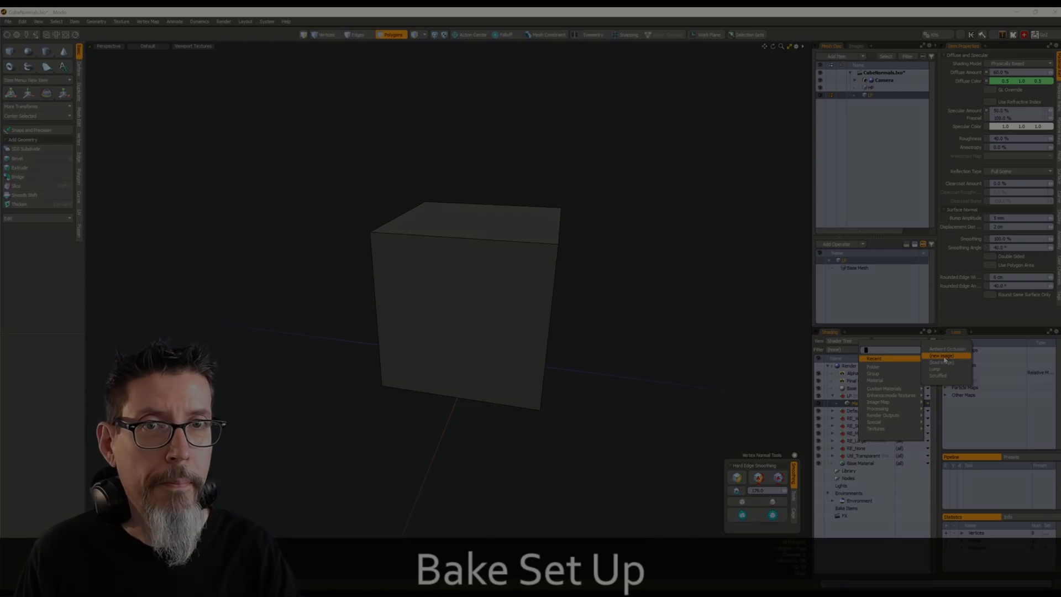
# - Add a new 2048×2048 still image map to the LP material with Effect set to Normal
pyautogui.click(940, 355)
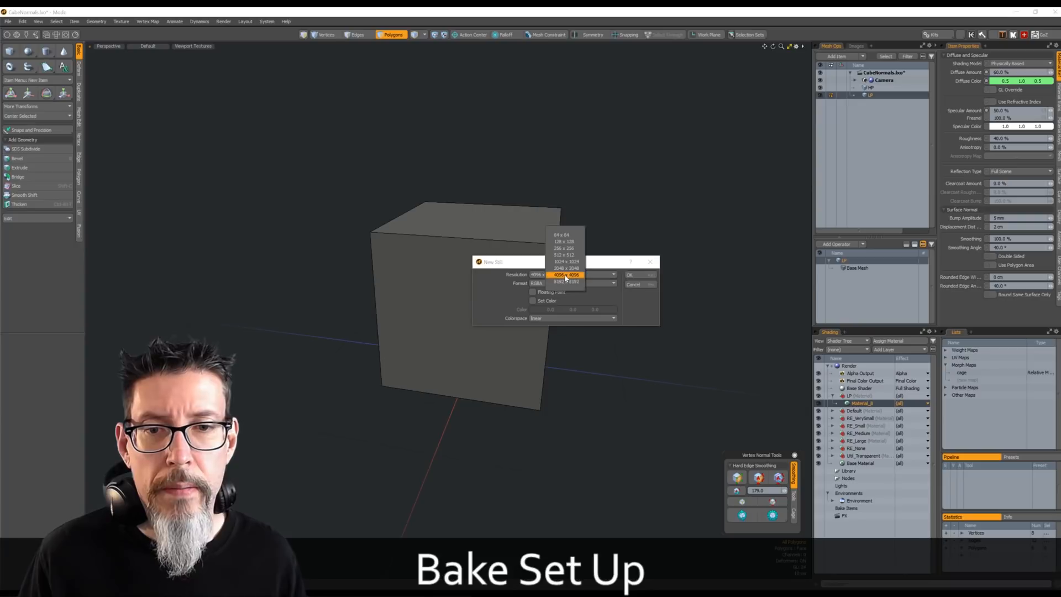
pyautogui.click(566, 274)
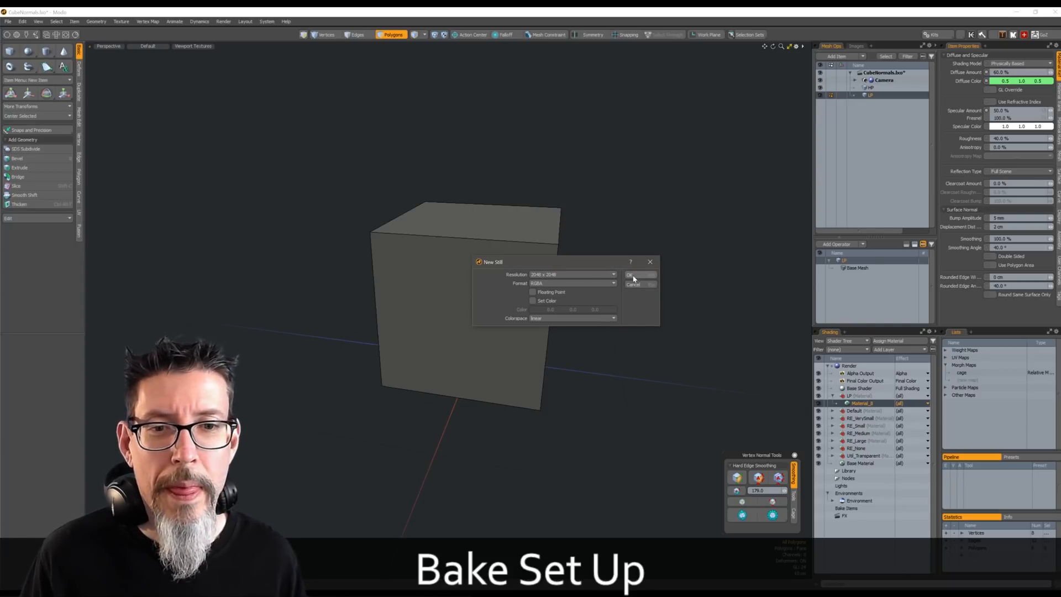
pyautogui.click(639, 275)
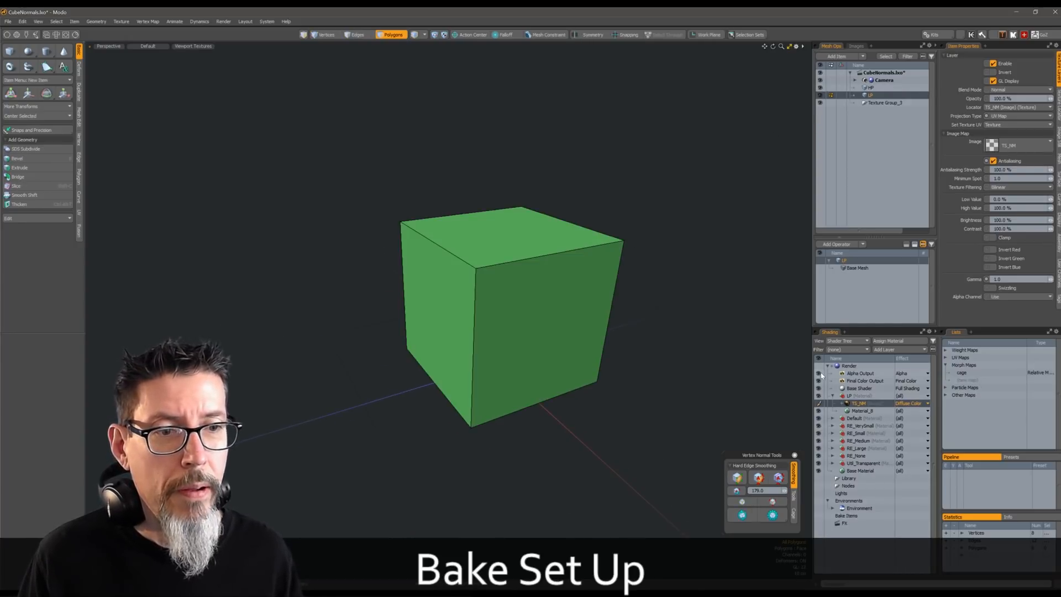
pyautogui.click(910, 403)
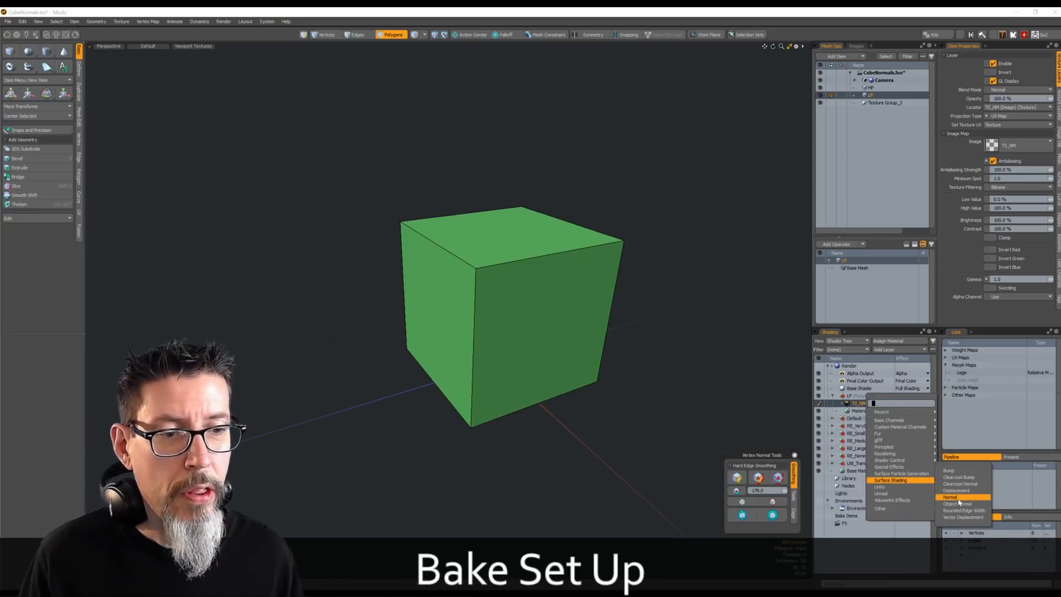
pyautogui.click(951, 498)
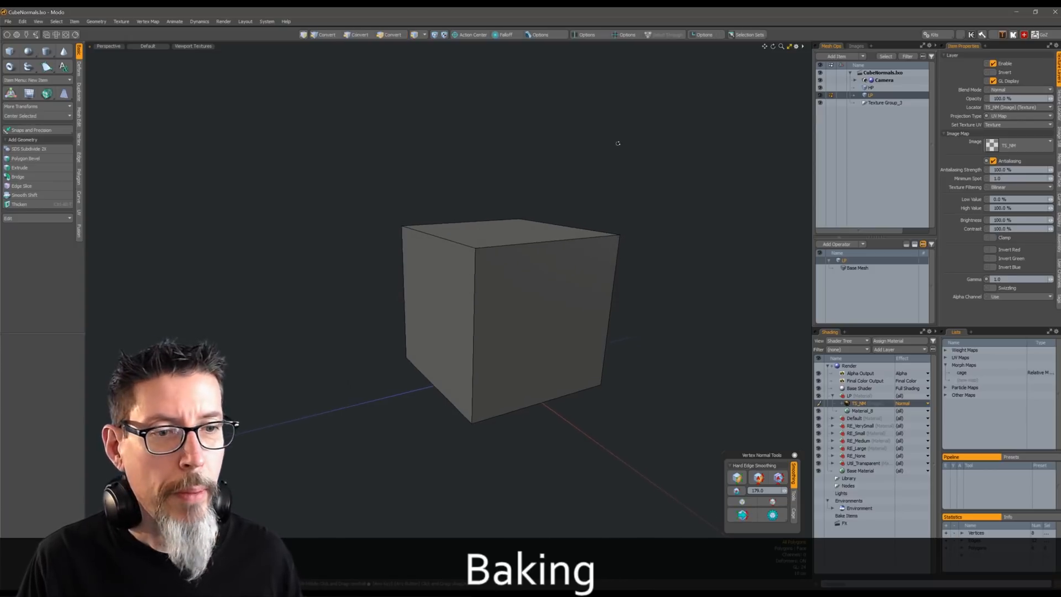
# - Bake the HP rounded edges into the TS_NM texture and view it in the render window
pyautogui.rightClick(859, 403)
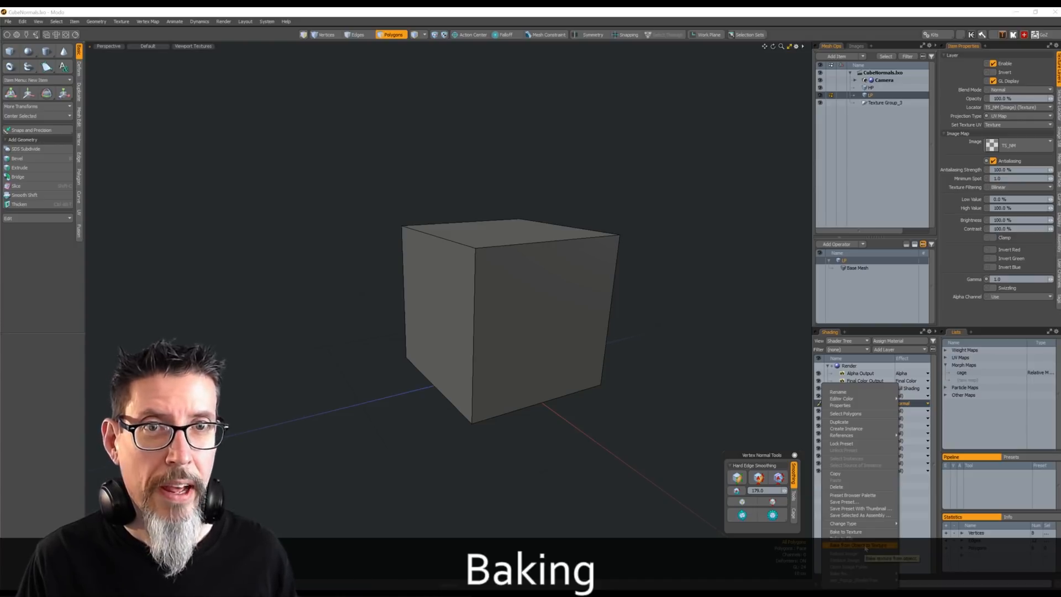
pyautogui.click(859, 545)
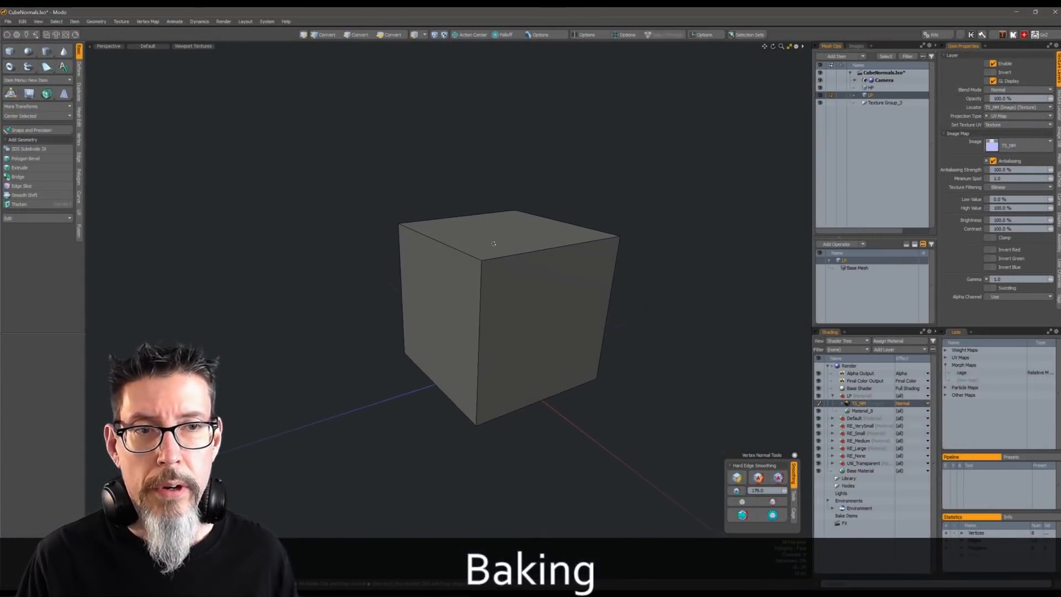
pyautogui.click(392, 34)
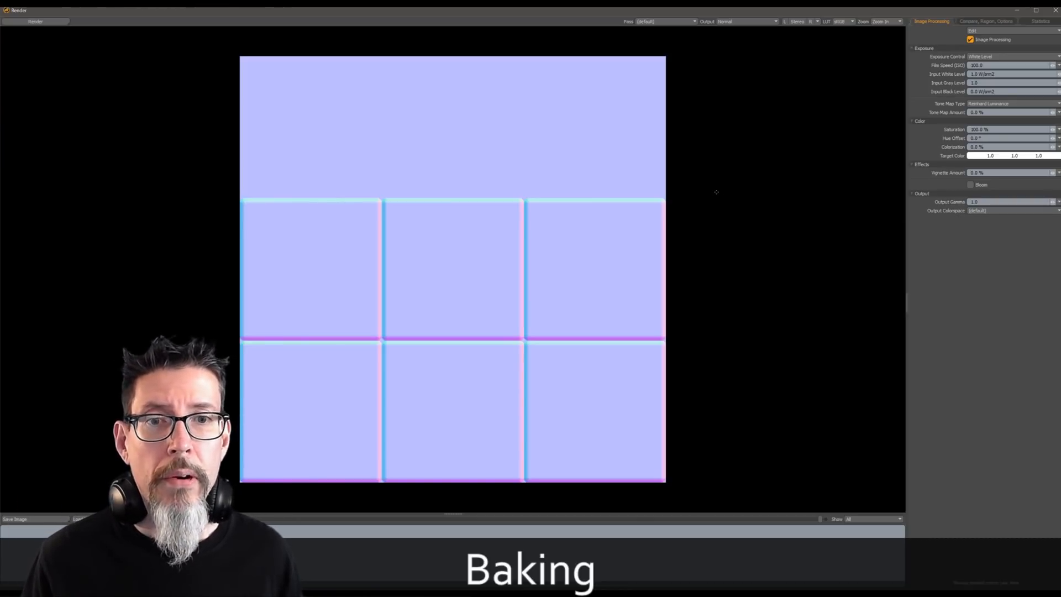
pyautogui.moveTo(697, 187)
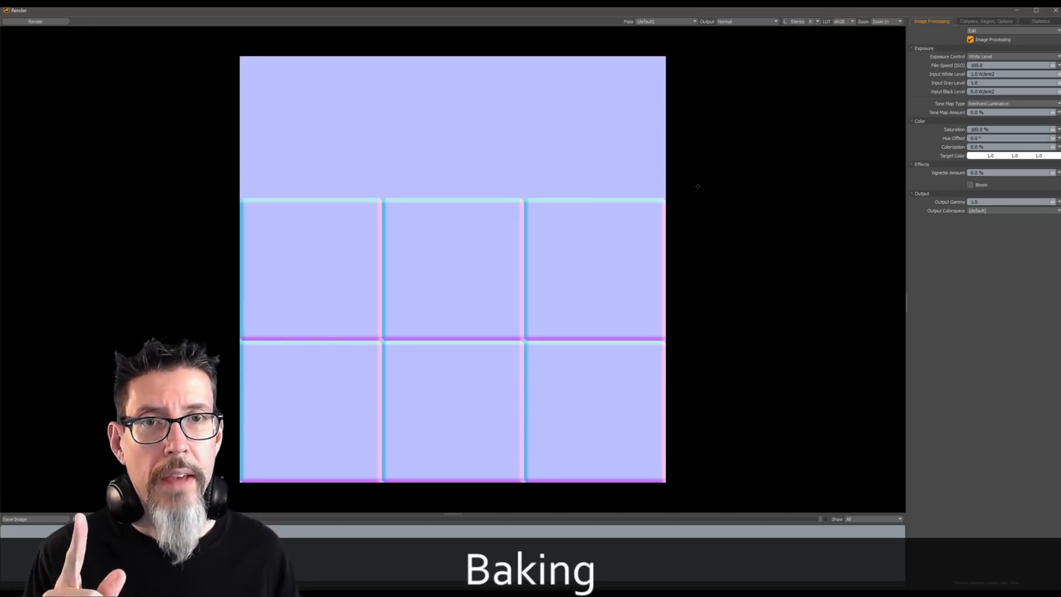
# - Set the render window's Output Colorspace to linear
pyautogui.click(1008, 211)
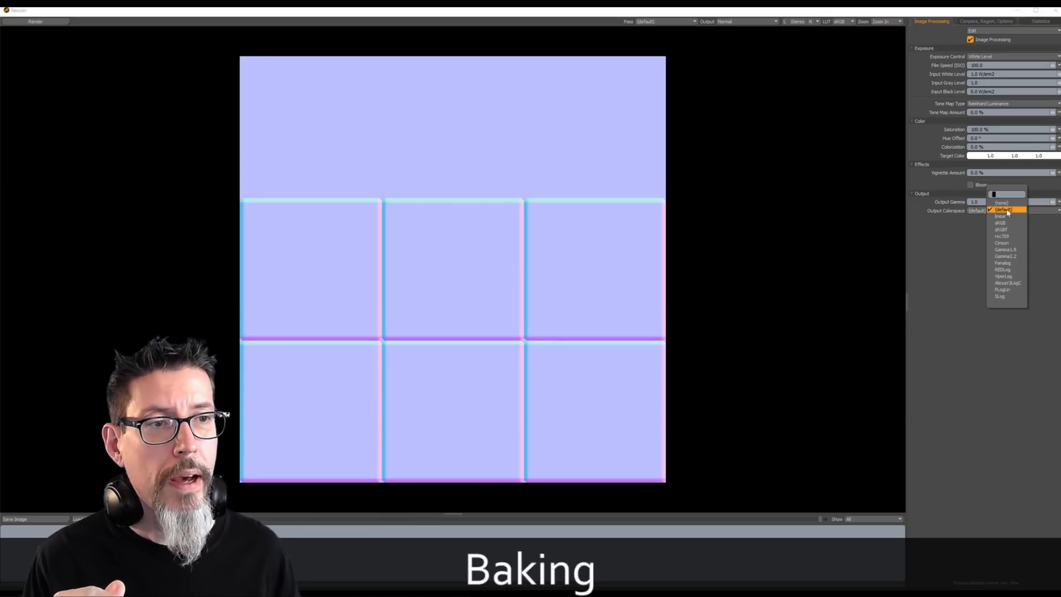
pyautogui.moveTo(1005, 216)
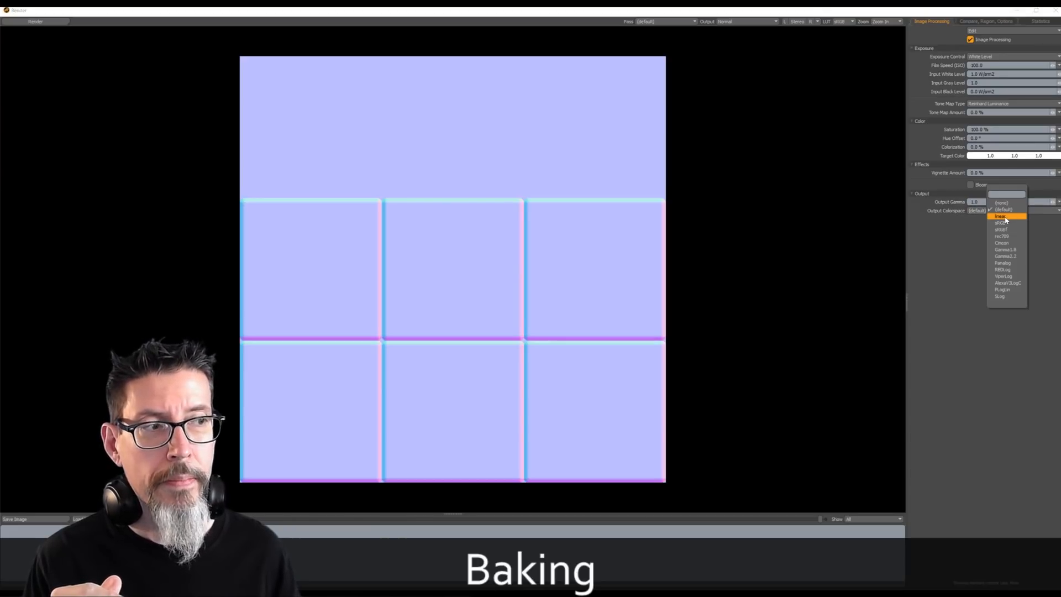
pyautogui.click(1003, 217)
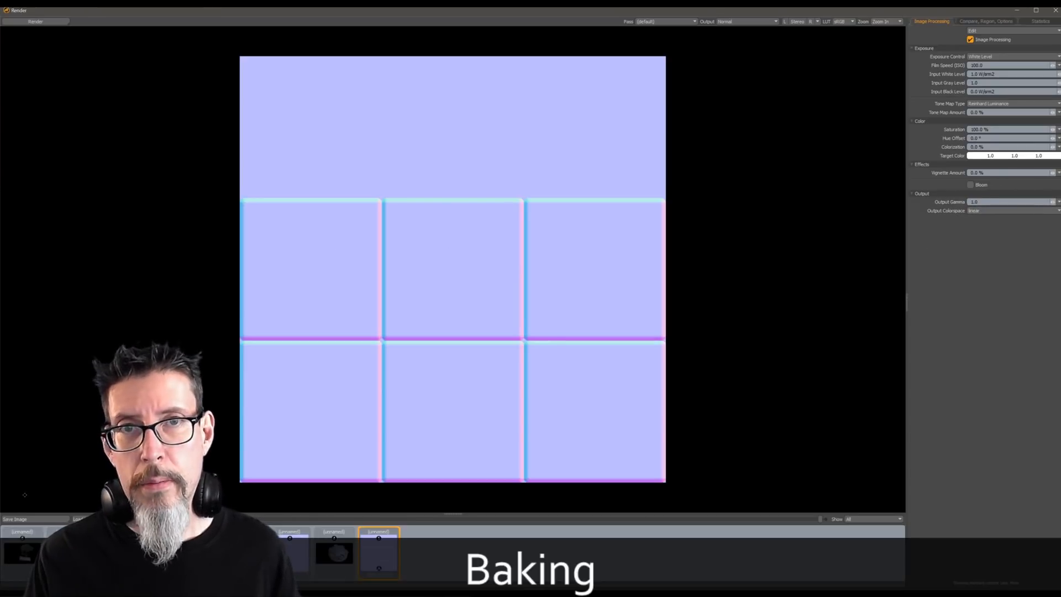